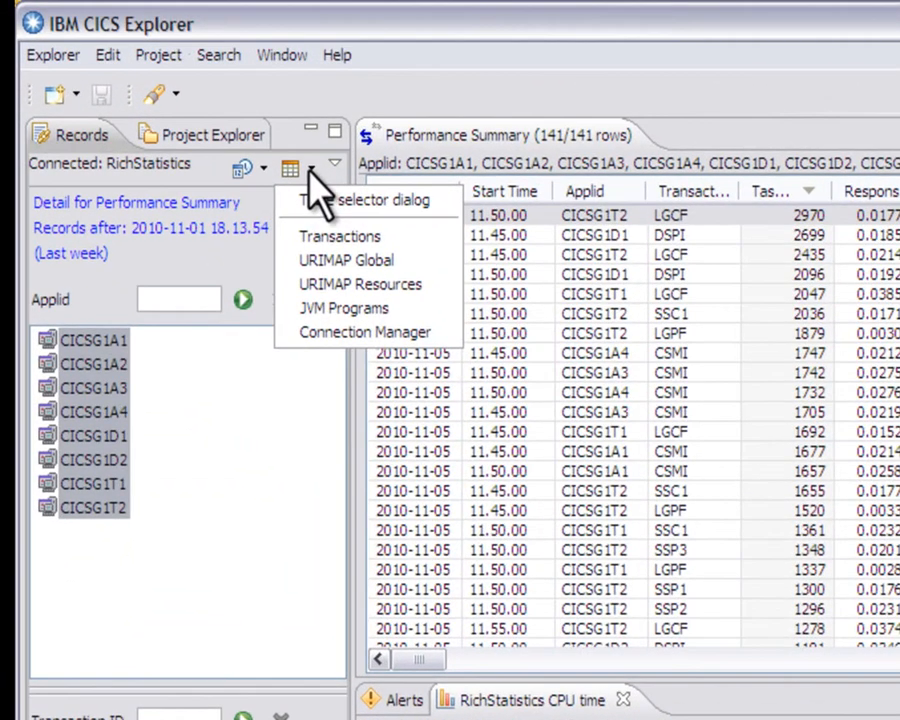
mouse_move(340, 236)
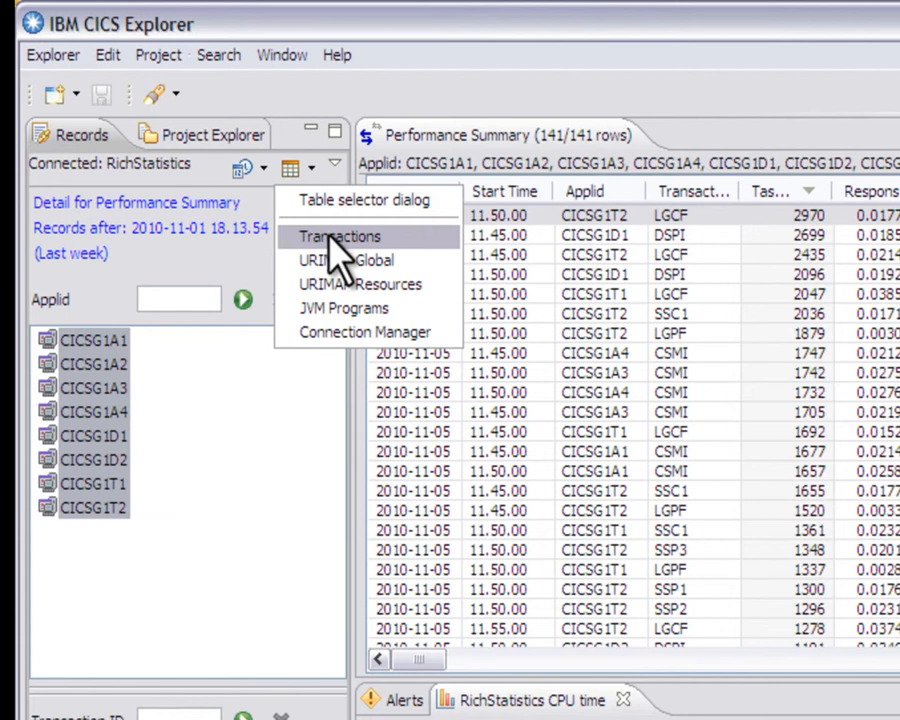
mouse_move(360, 264)
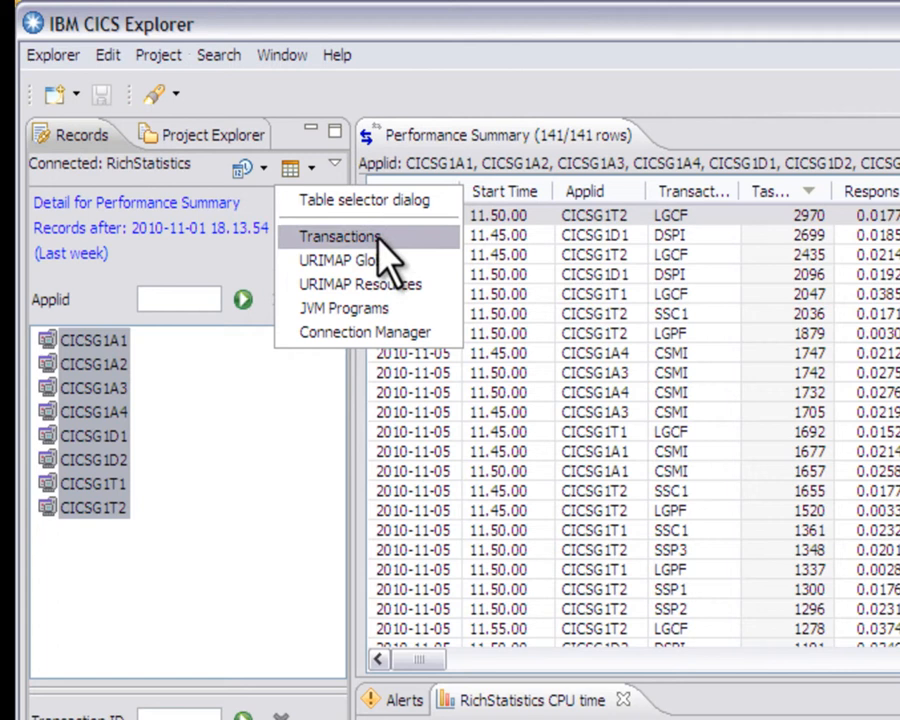
- Retrieve the Transactions statistics table for all CICSG regions, 3956 rows with CPU-time chart
left_click(340, 236)
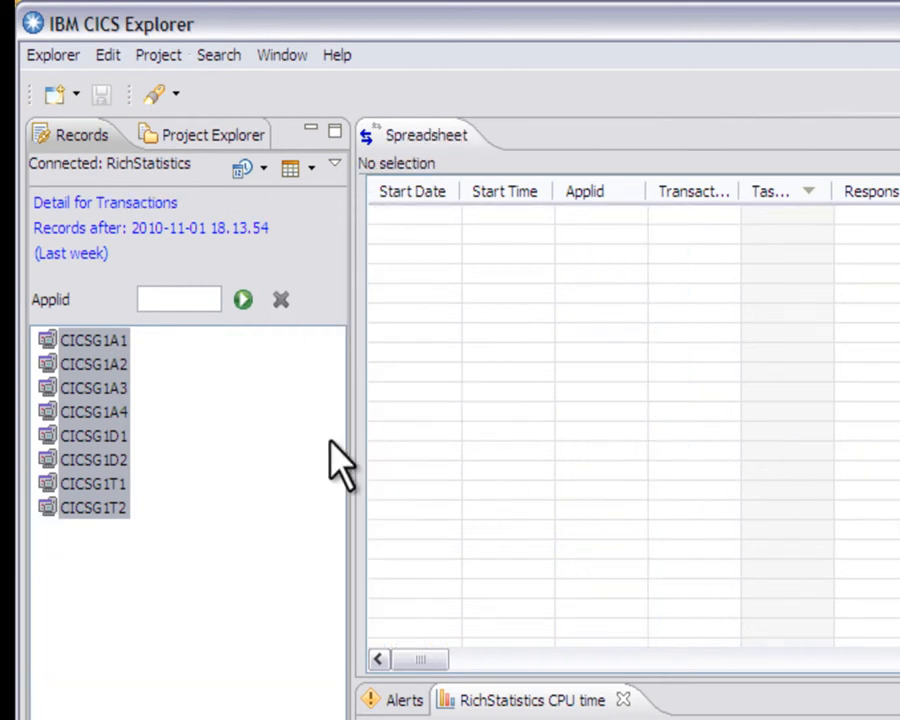
left_click(242, 300)
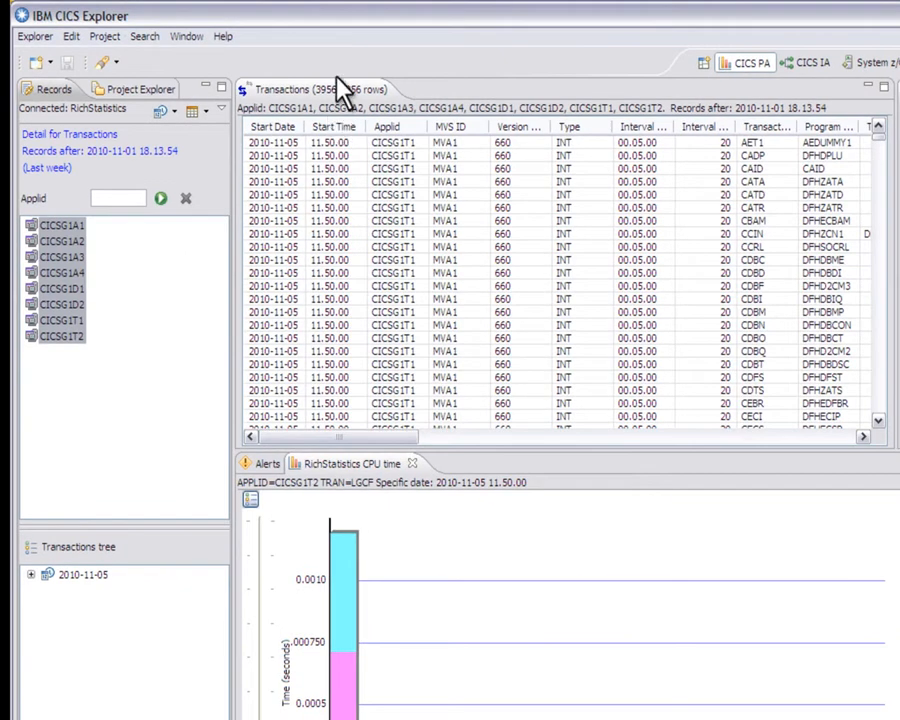
mouse_move(340, 100)
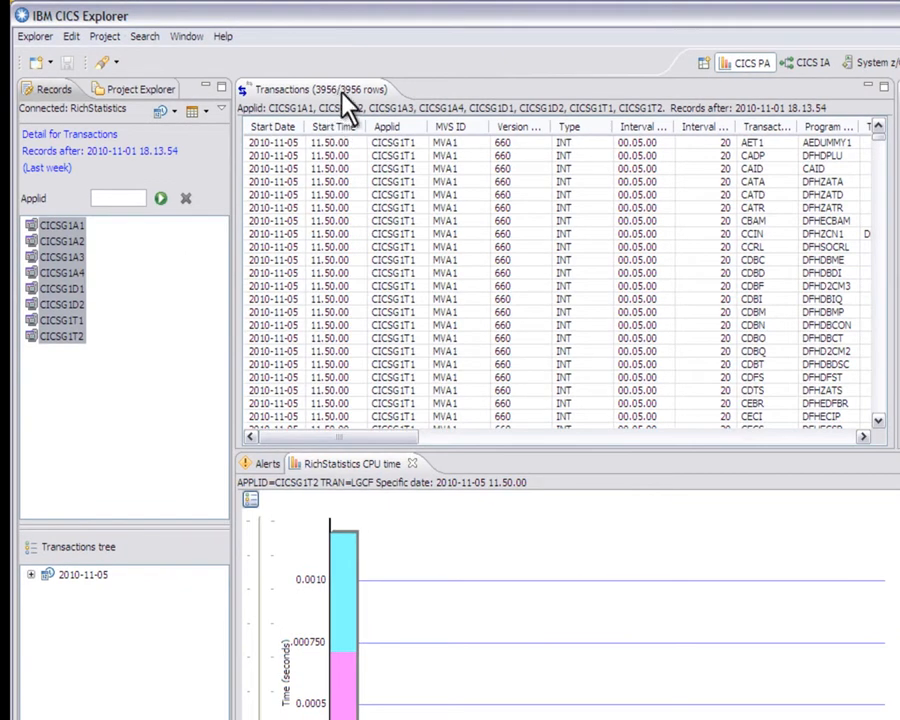
mouse_move(472, 356)
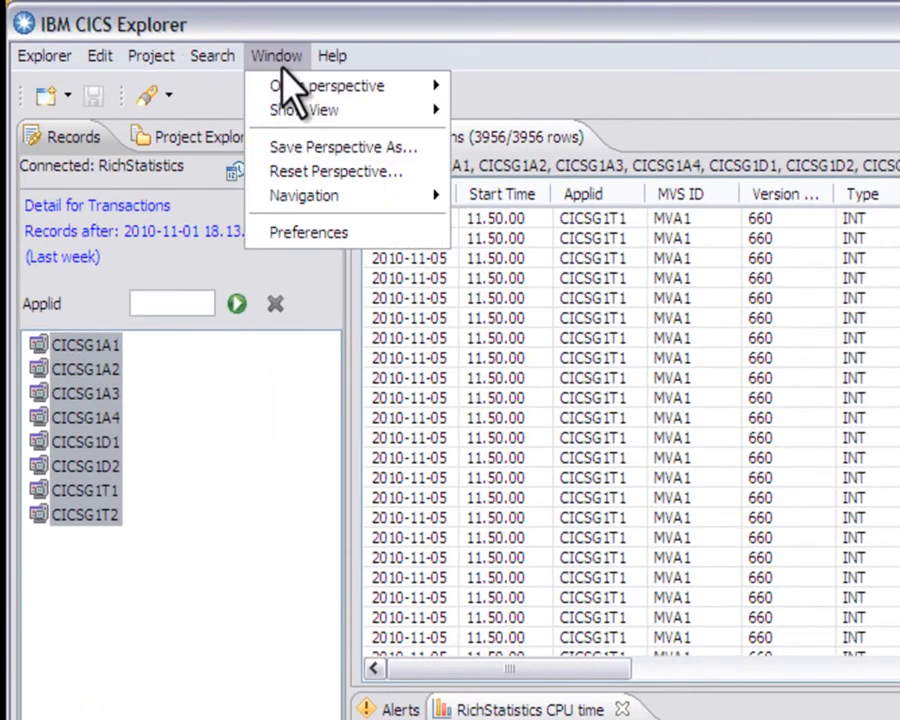
- Show the RichStatistics Performance Analyzer connection settings under CICS Explorer preferences
left_click(308, 232)
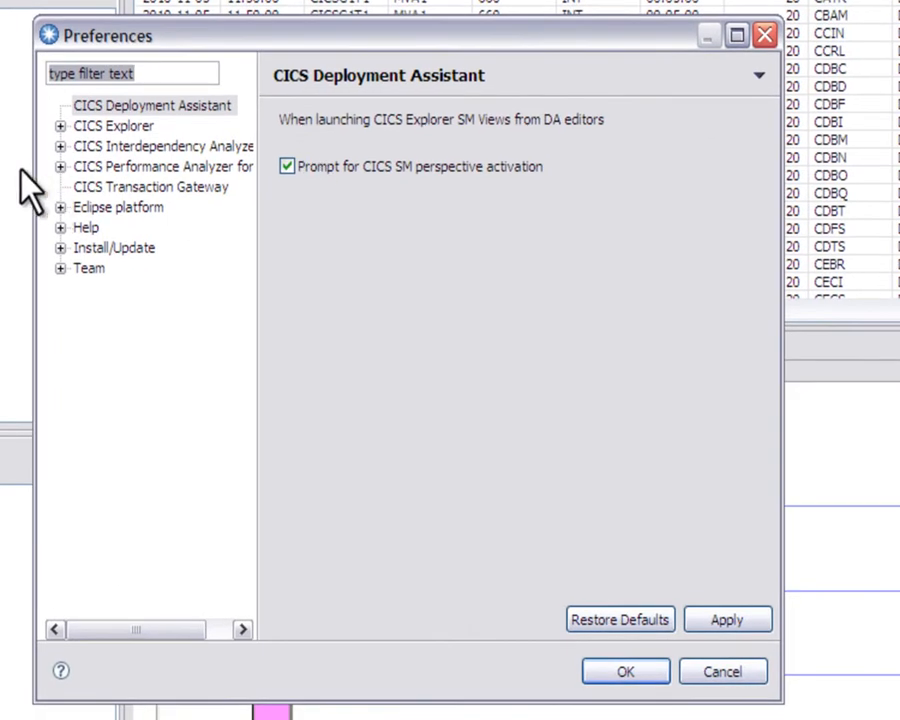
left_click(60, 124)
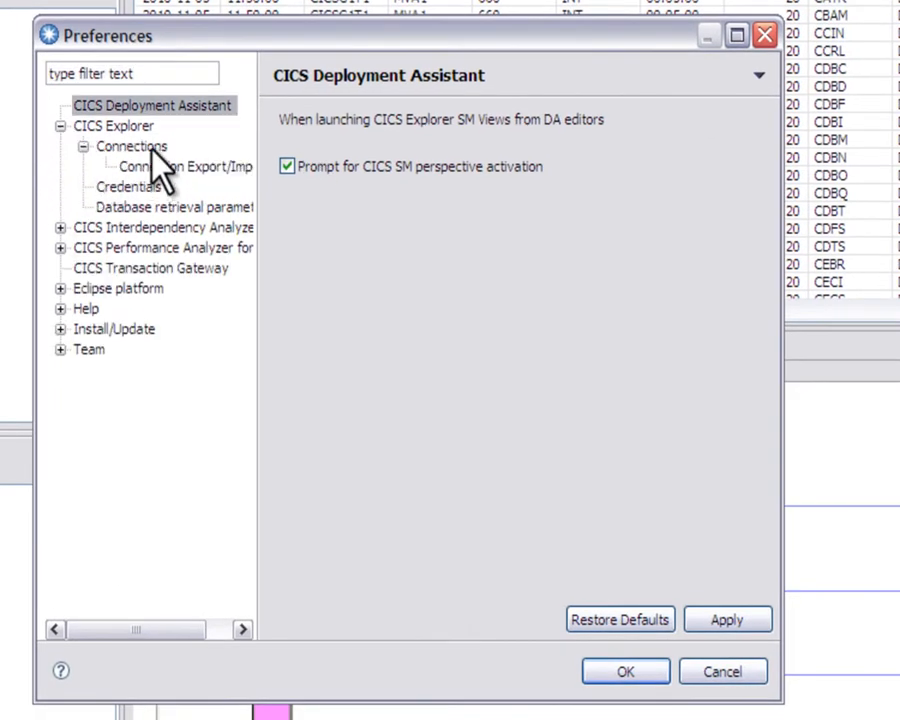
left_click(132, 146)
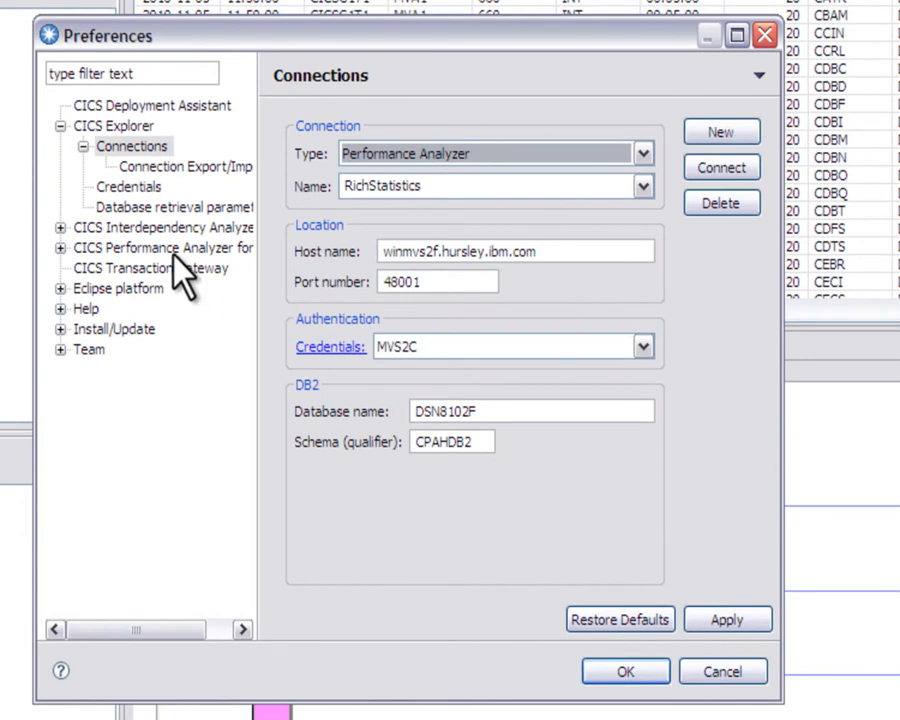
- In Database retrieval parameters, lower the refresh rate slider to about 1,262 rows
left_click(170, 206)
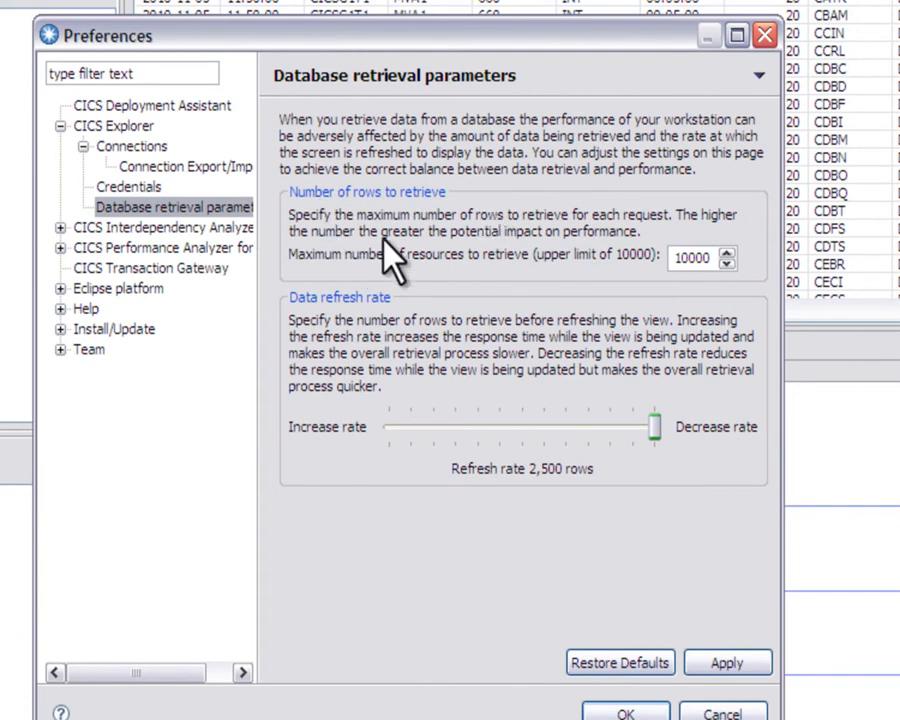
mouse_move(724, 260)
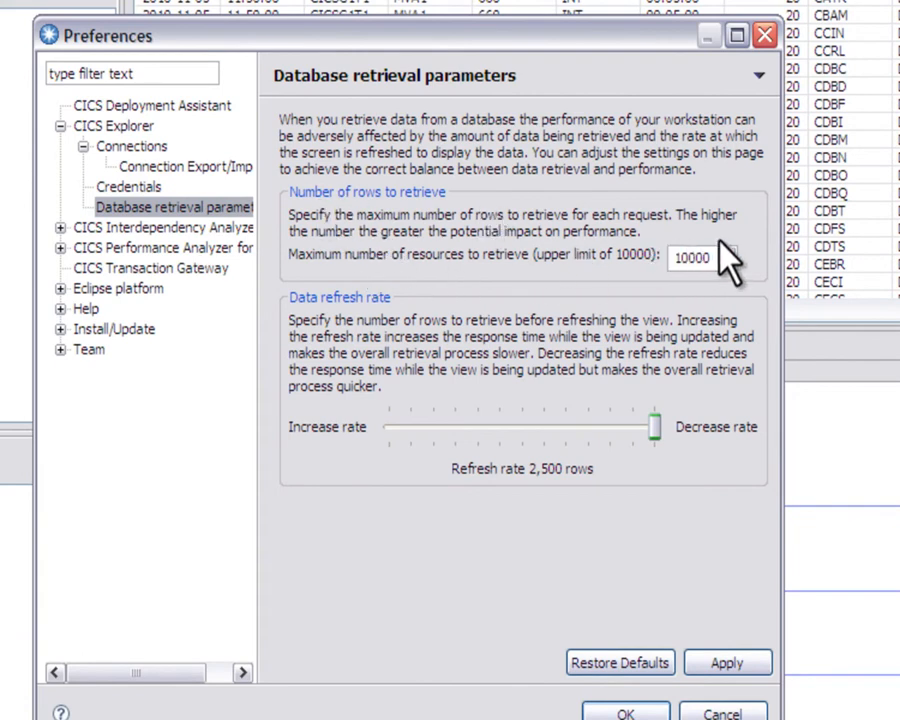
mouse_move(588, 424)
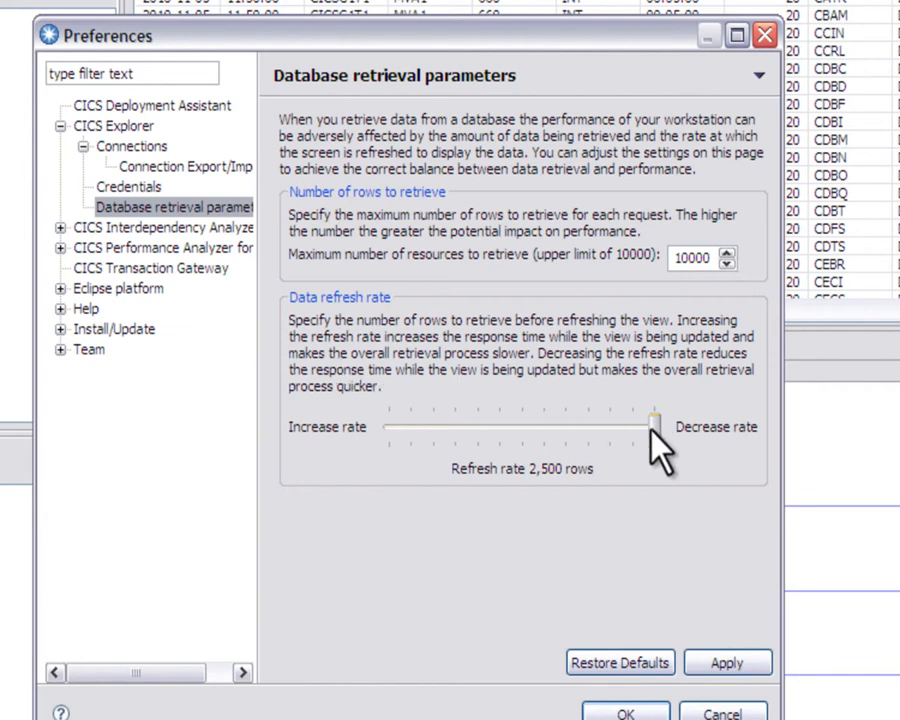
left_click_drag(656, 428, 520, 428)
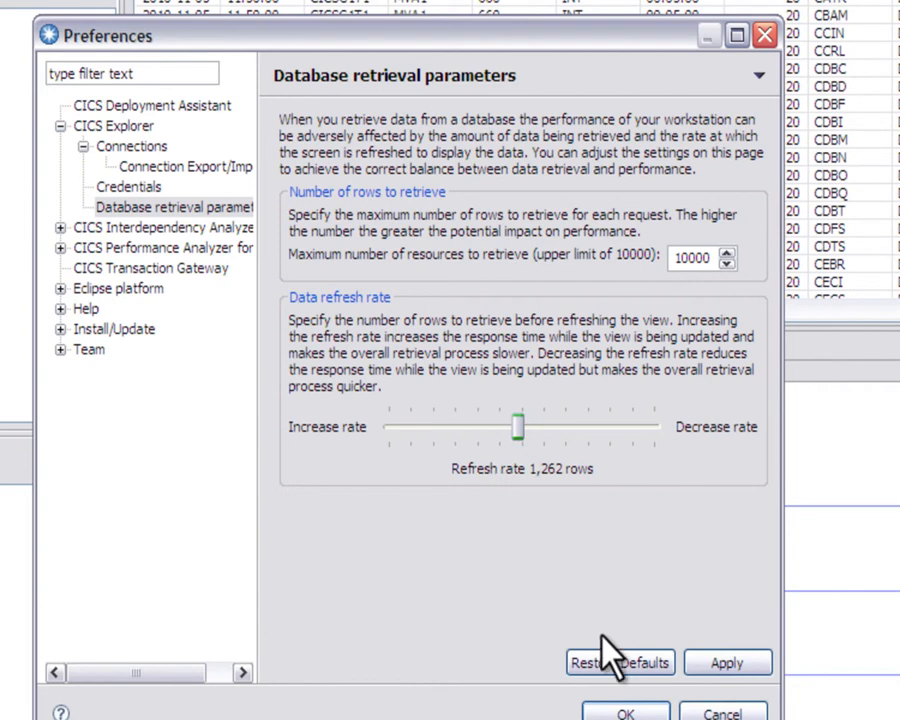
mouse_move(712, 258)
type("500")
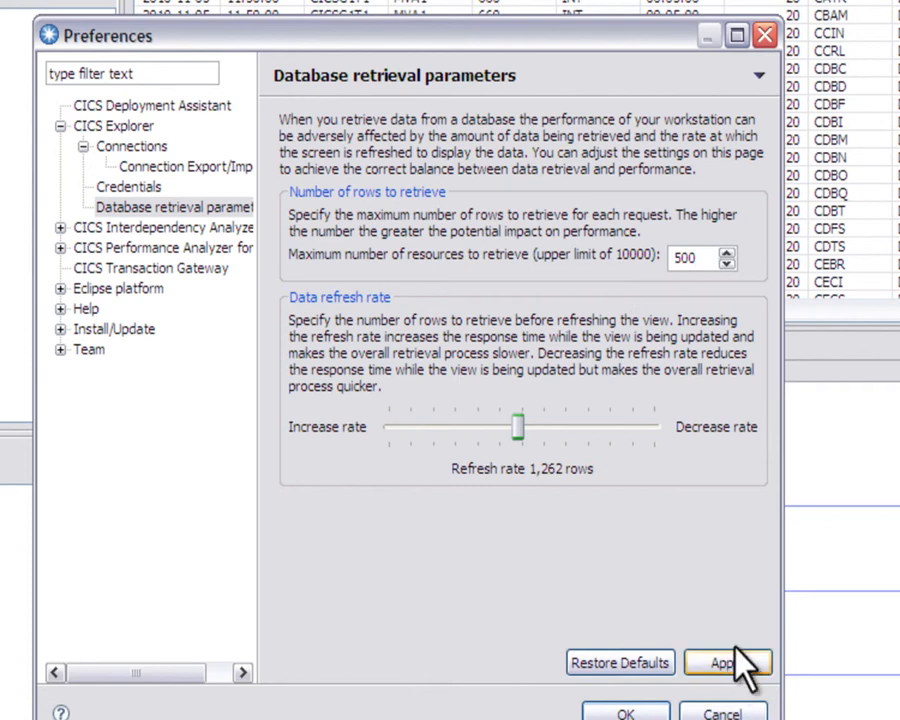
mouse_move(664, 420)
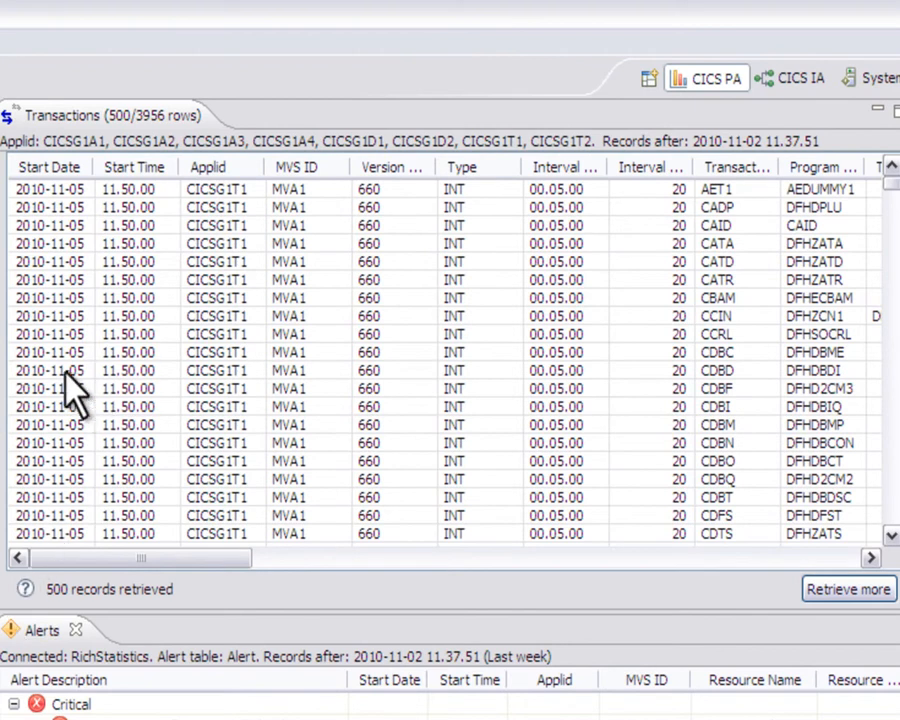
mouse_move(104, 616)
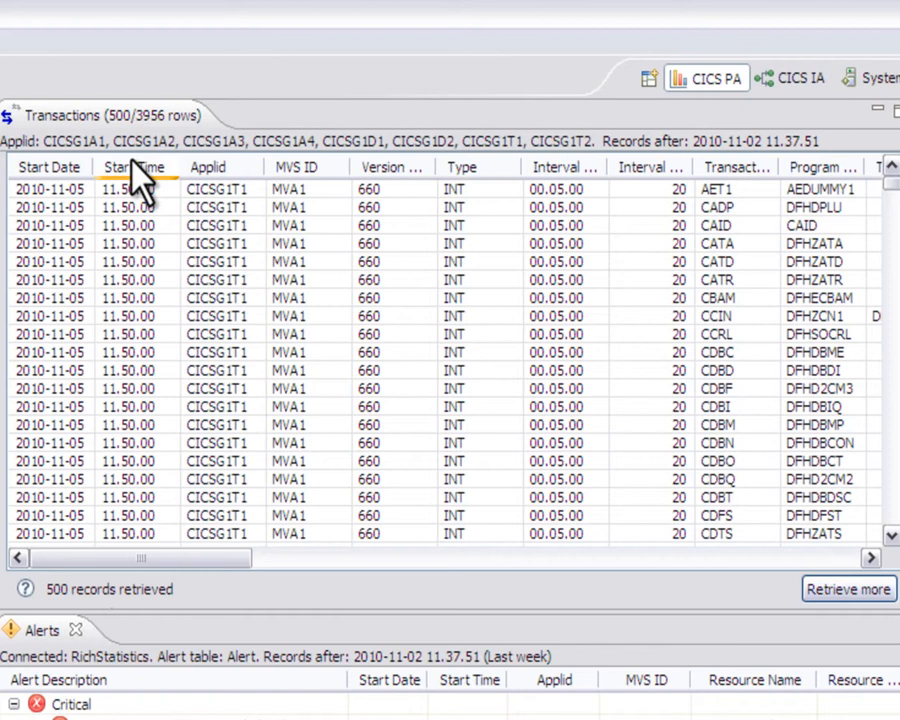
mouse_move(160, 140)
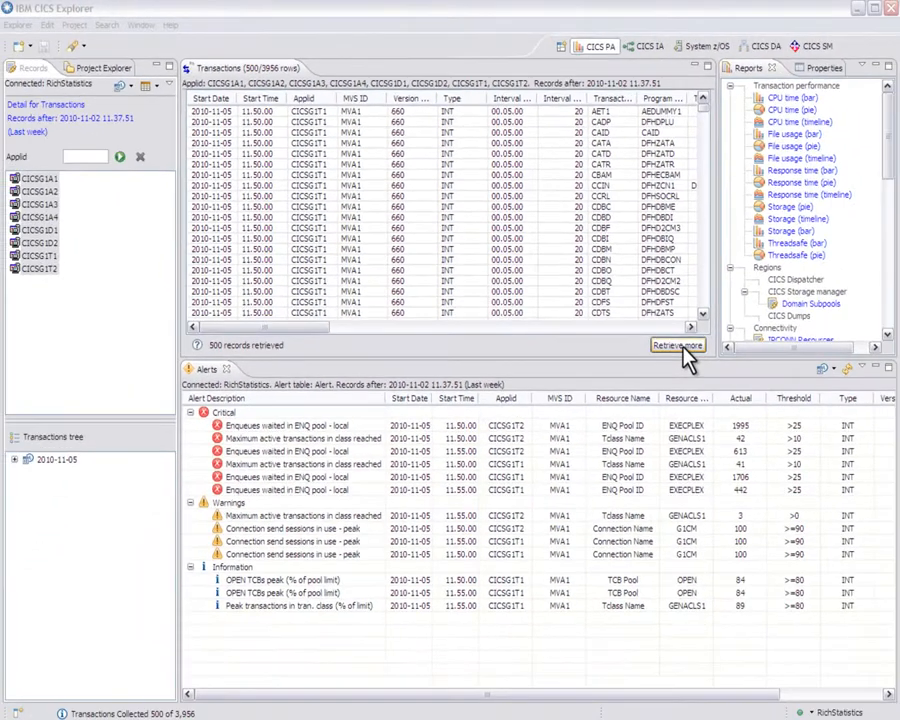
- Retrieve more batches until the Transactions table holds all 3956 of 3956 rows
left_click(676, 344)
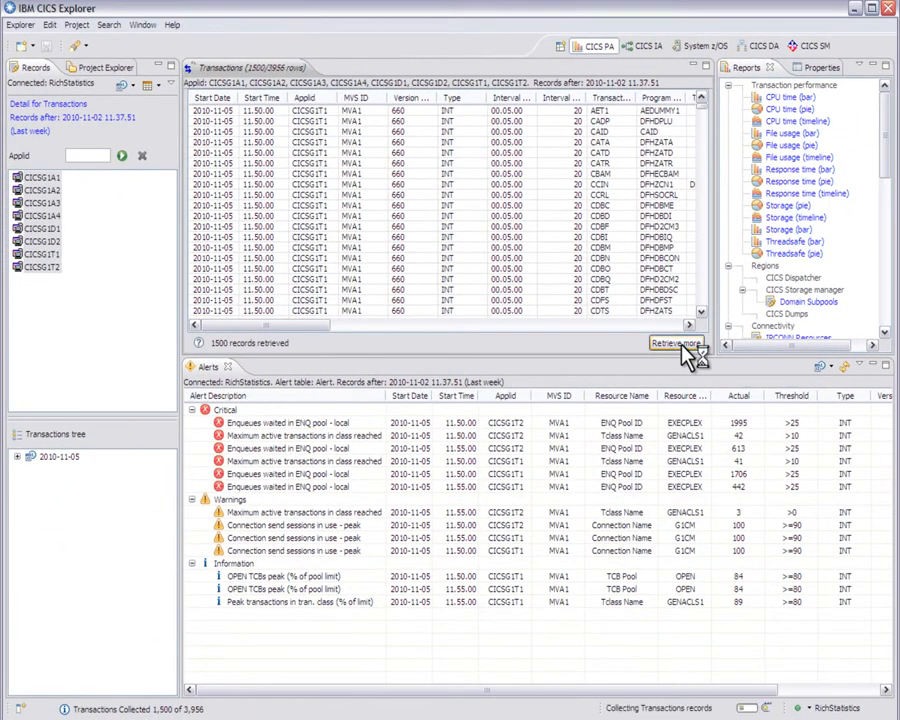
left_click(676, 344)
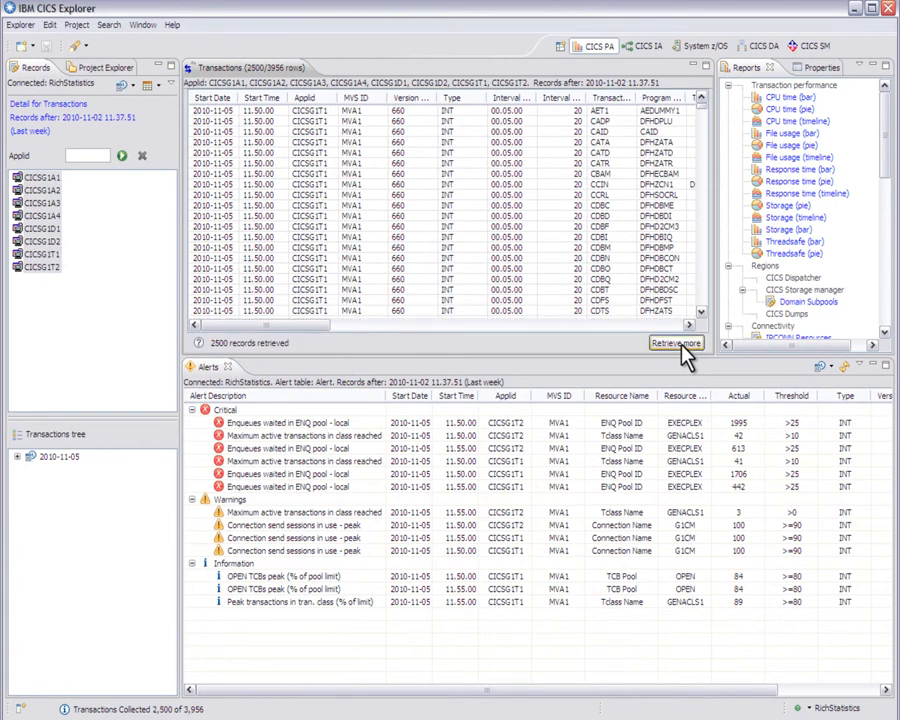
left_click(676, 344)
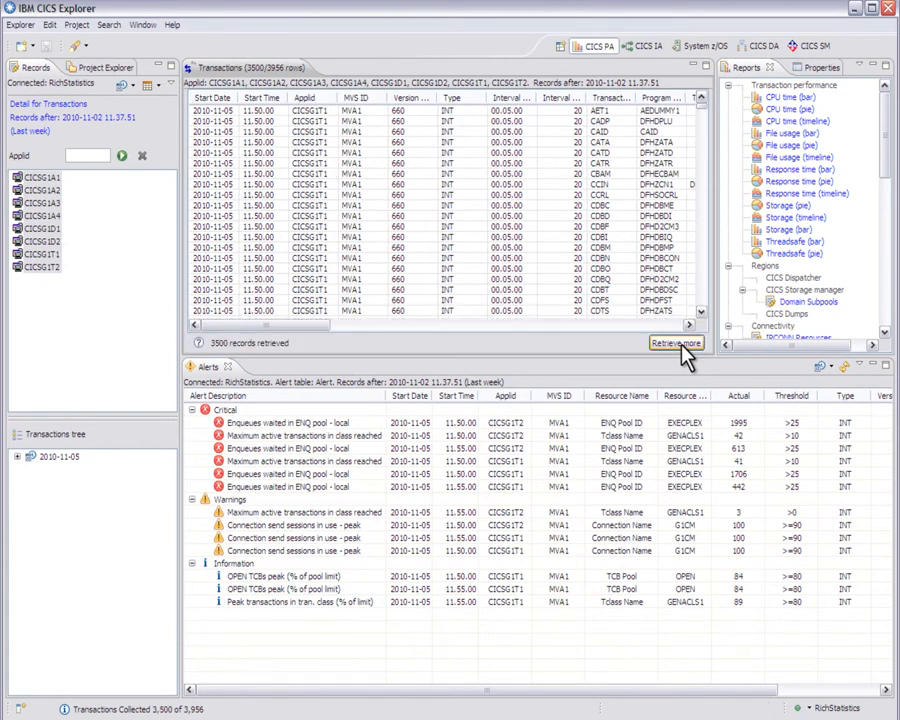
left_click(676, 344)
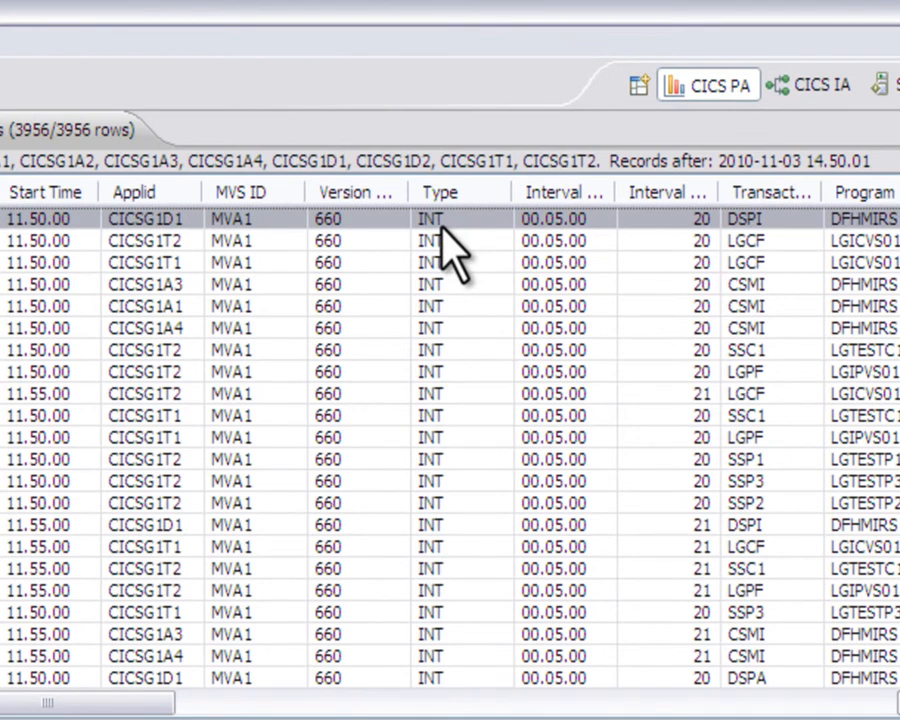
- Show the record-type filter with INT, EOD, USS, REQ and RRT all included
left_click(304, 132)
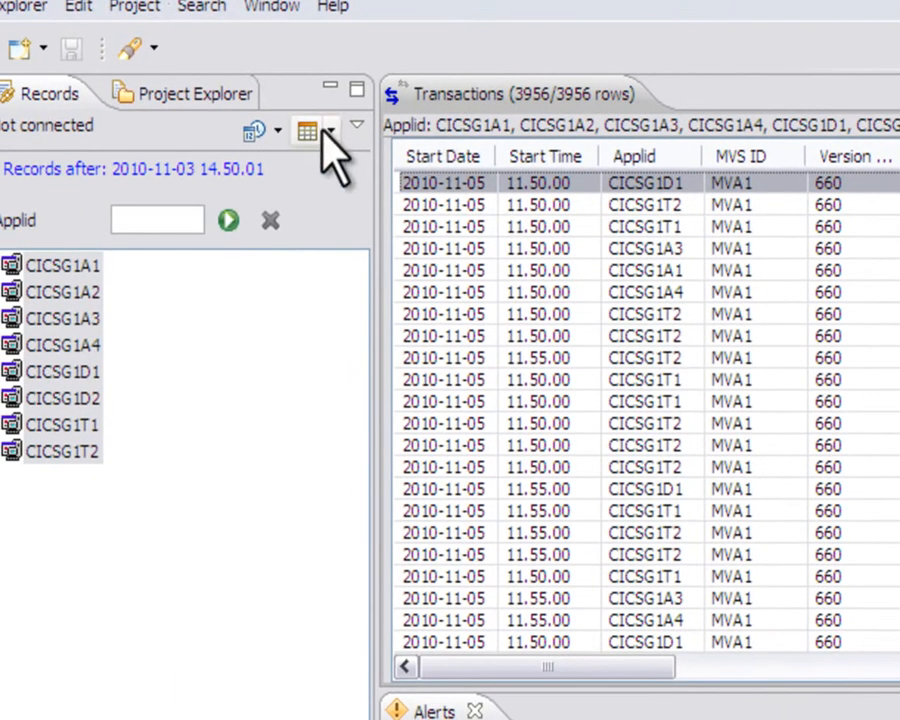
left_click(358, 128)
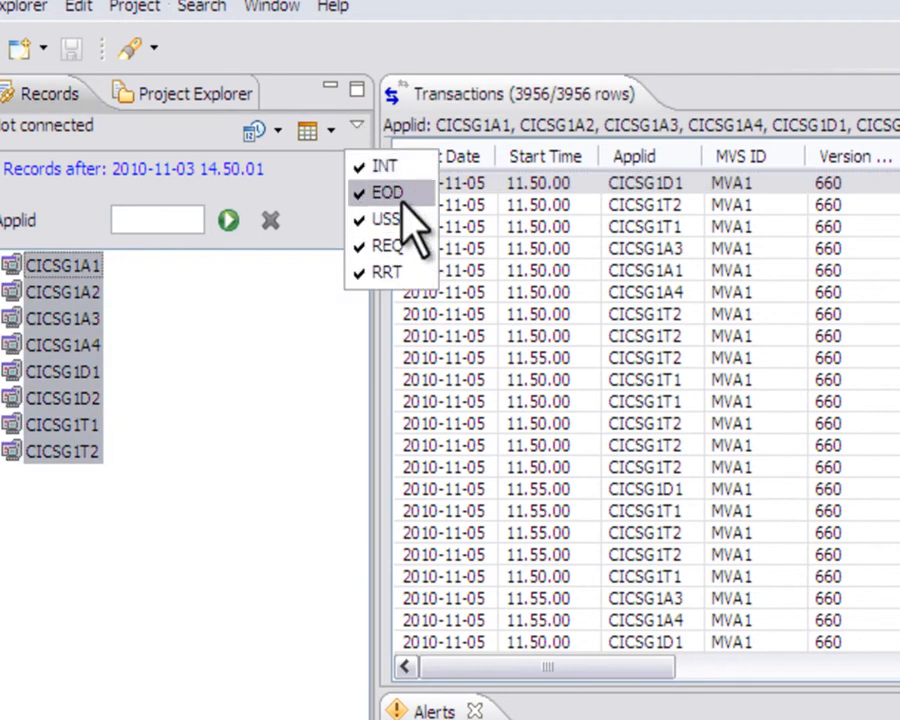
mouse_move(410, 246)
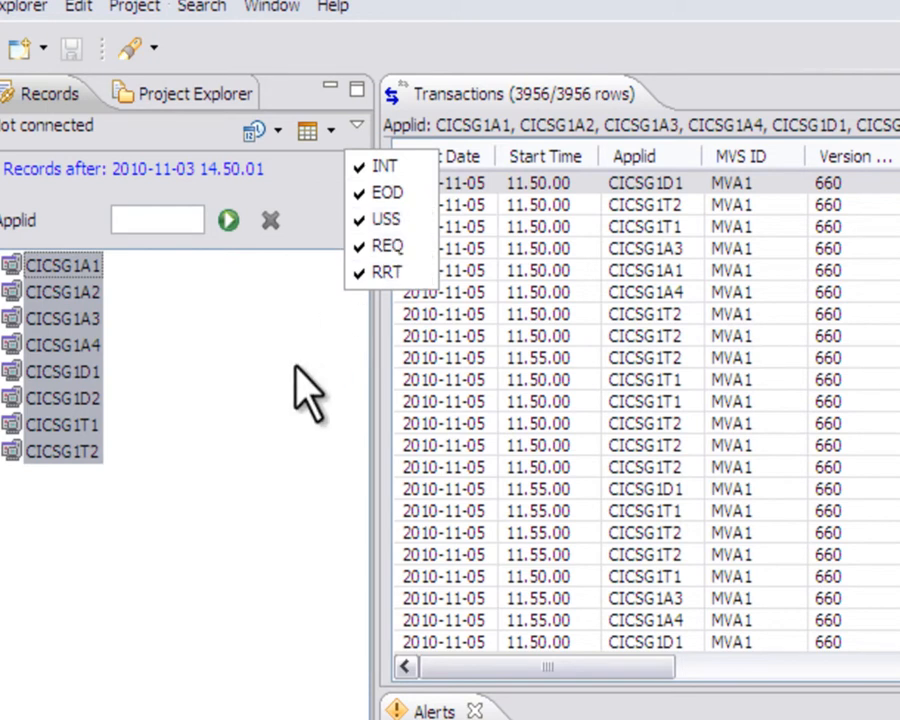
mouse_move(84, 330)
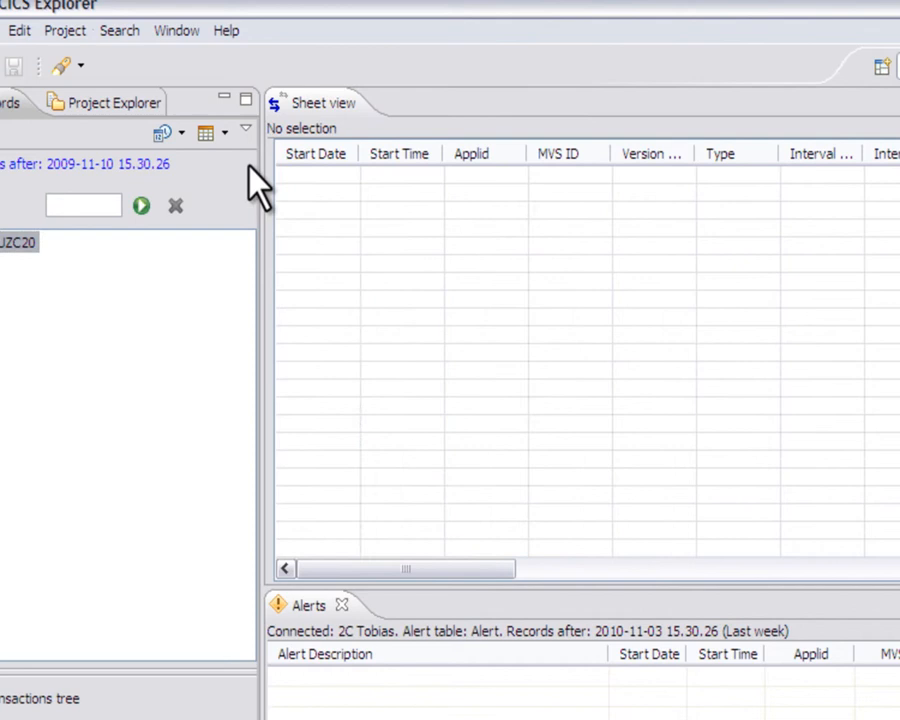
- Retrieve the Transactions table for region IYCUZC20 on the other connection, 4378 rows
left_click(140, 206)
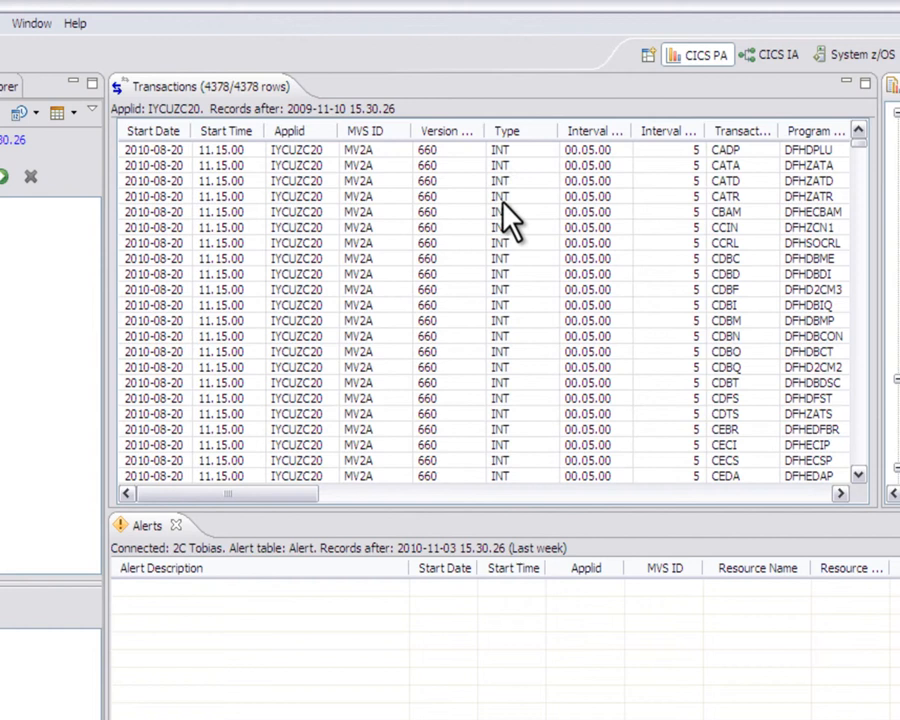
mouse_move(540, 210)
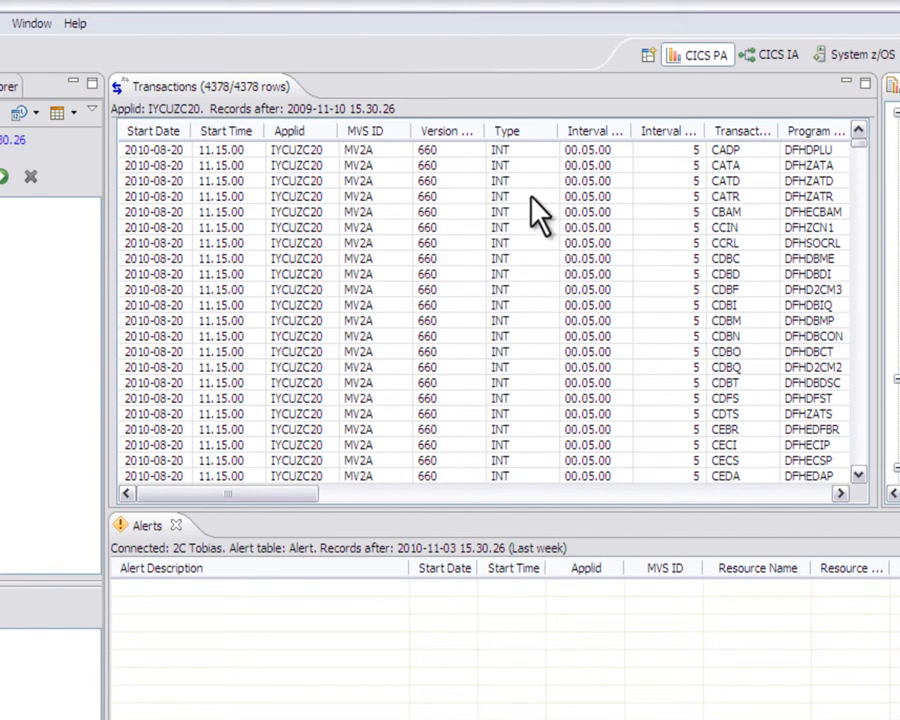